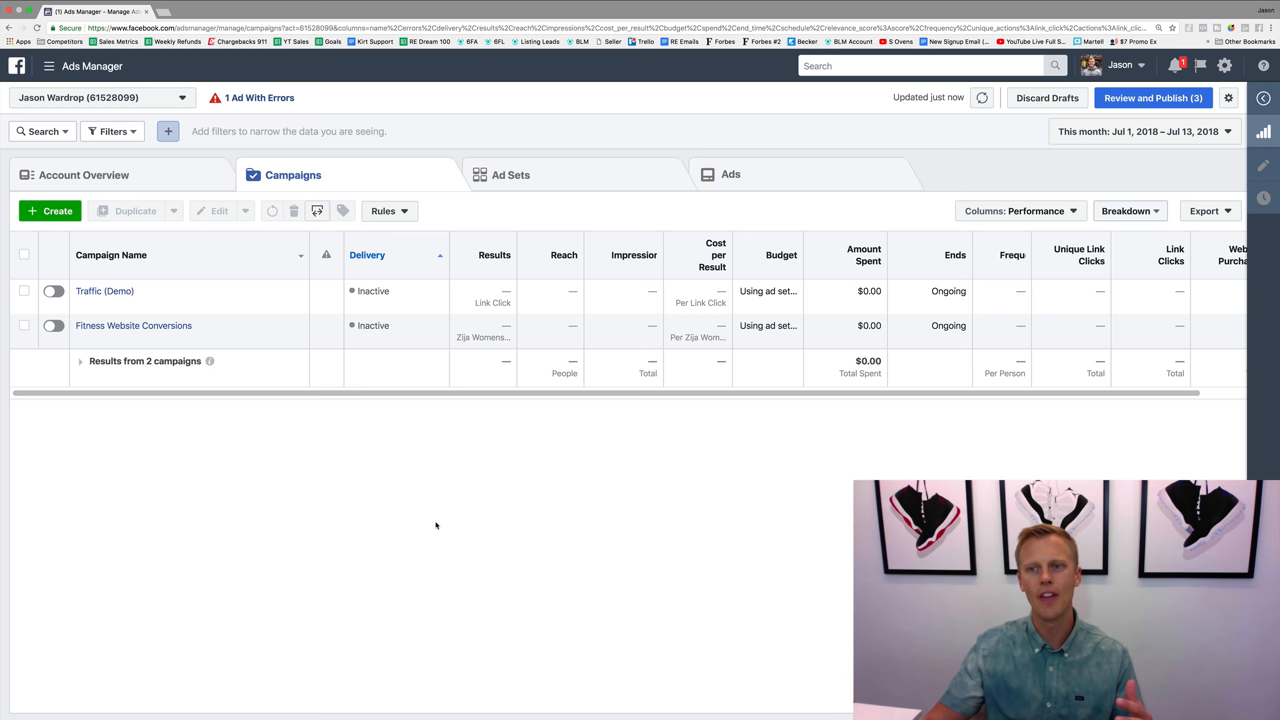
mouse_move(462, 513)
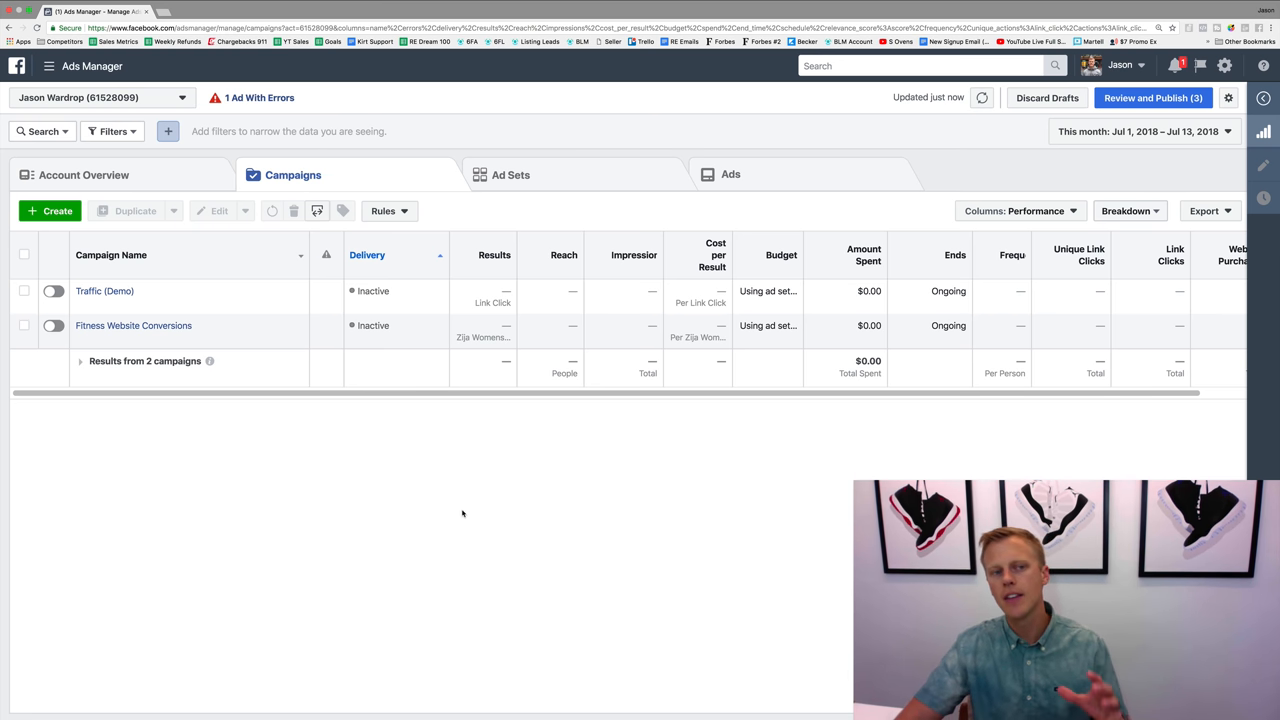
mouse_move(466, 470)
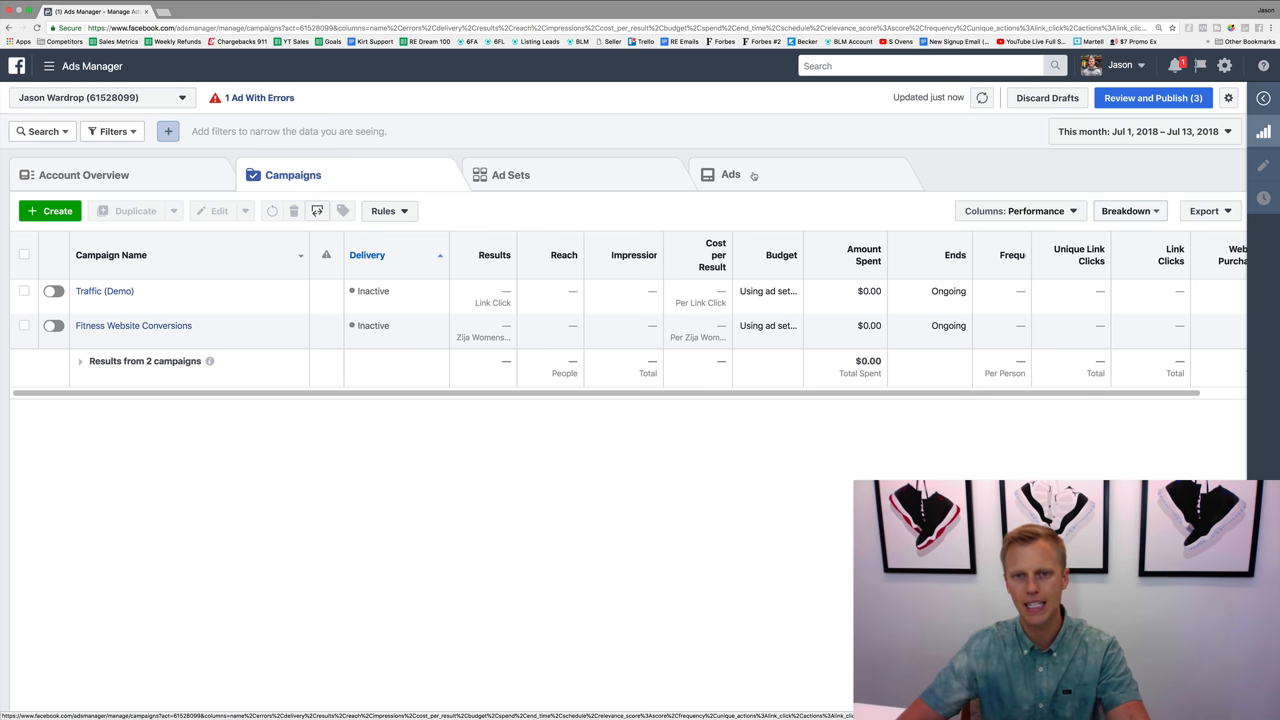
Browse the account's ad sets, ads and campaigns levels, then start a new campaign
click(510, 174)
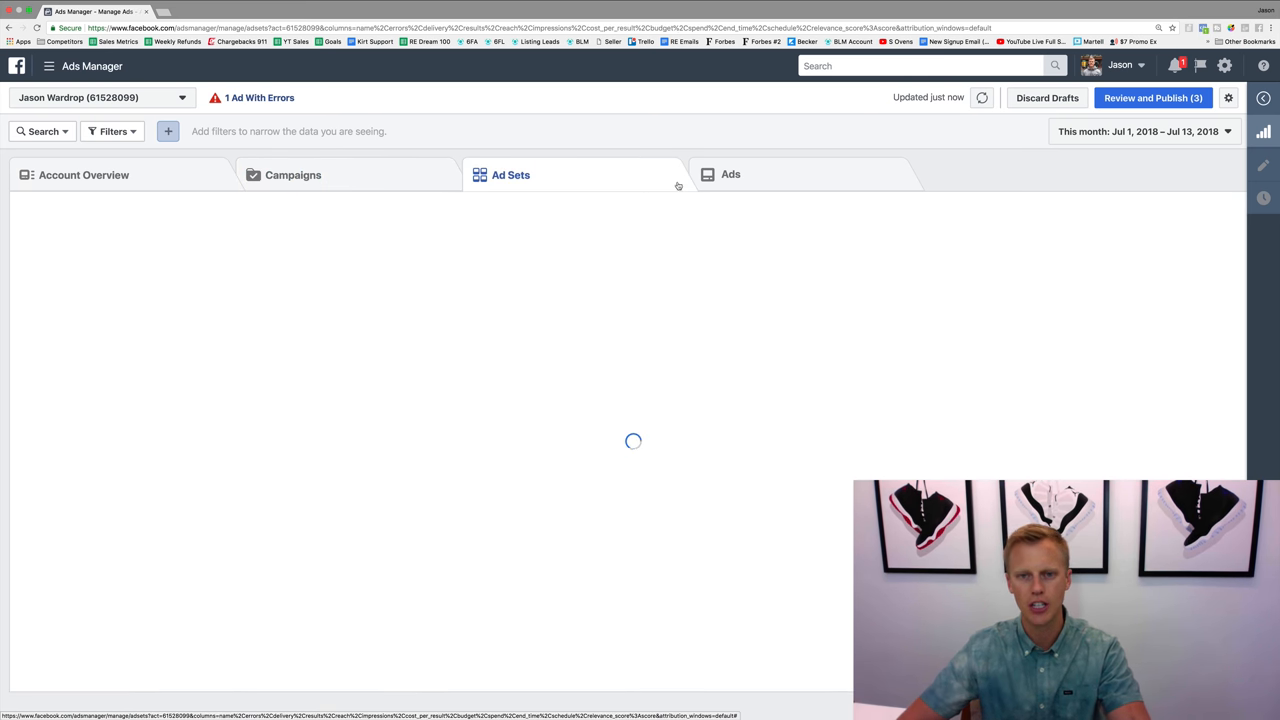
click(730, 174)
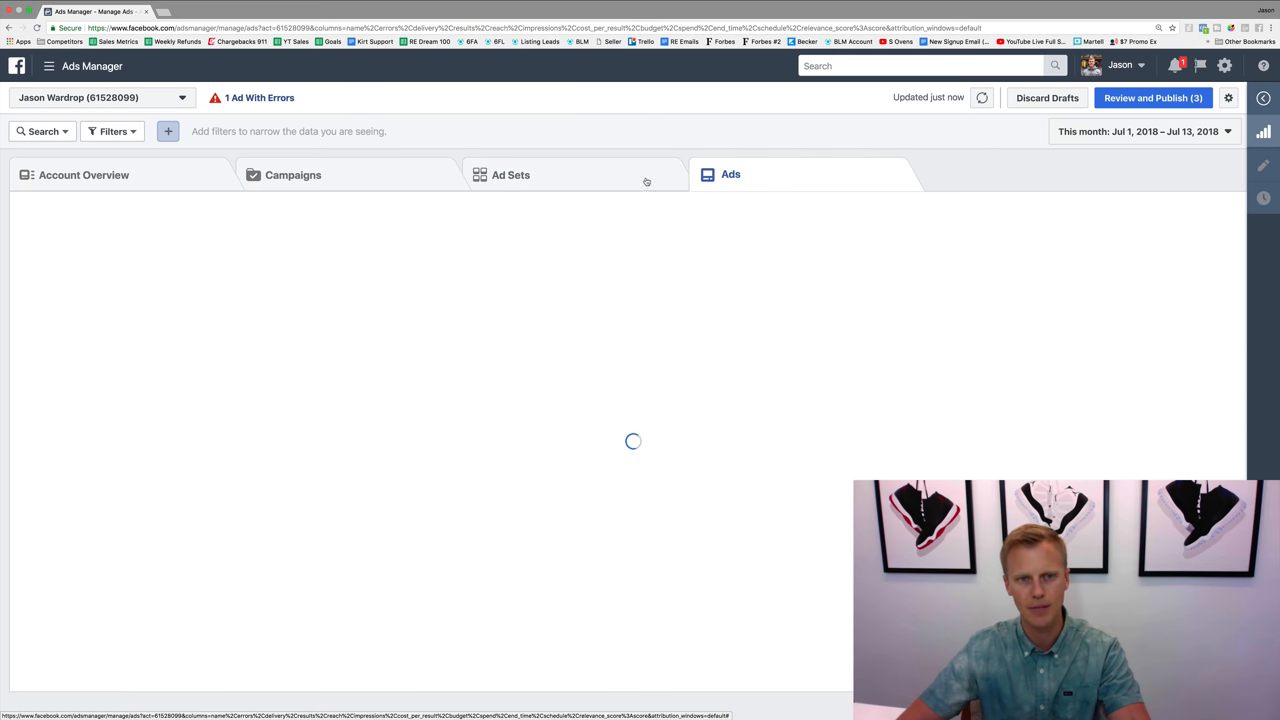
click(293, 175)
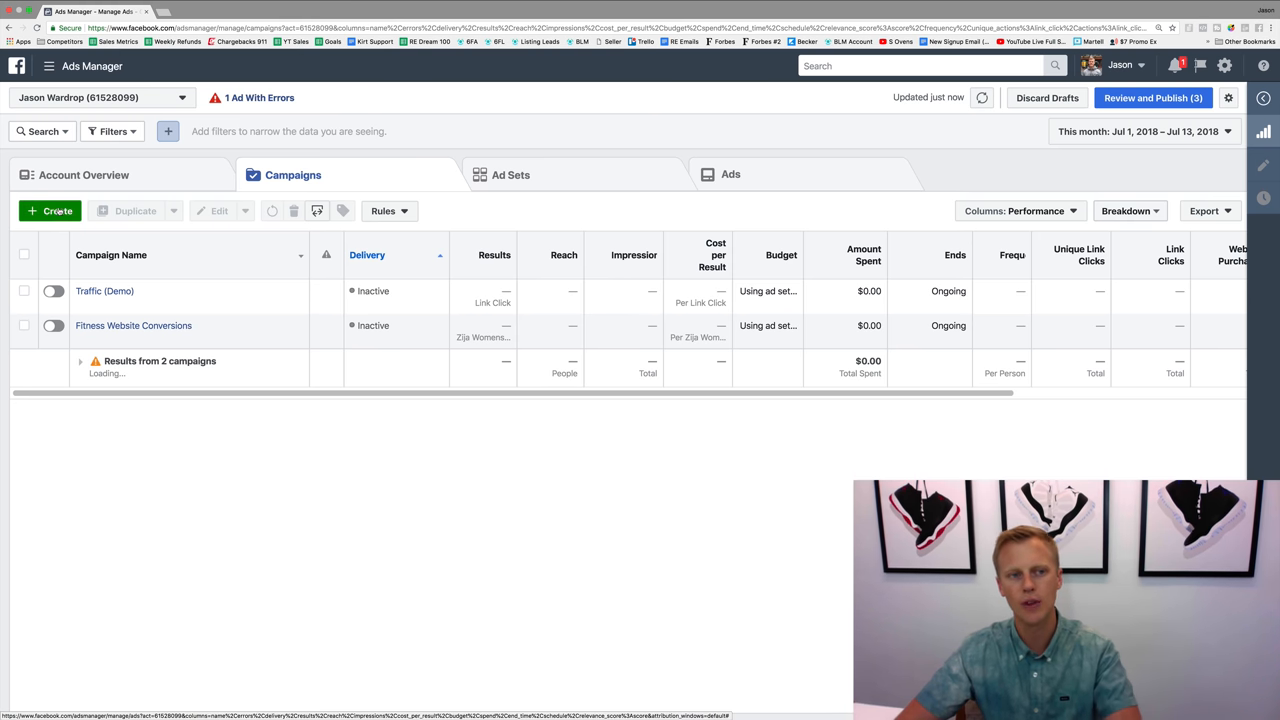
click(50, 211)
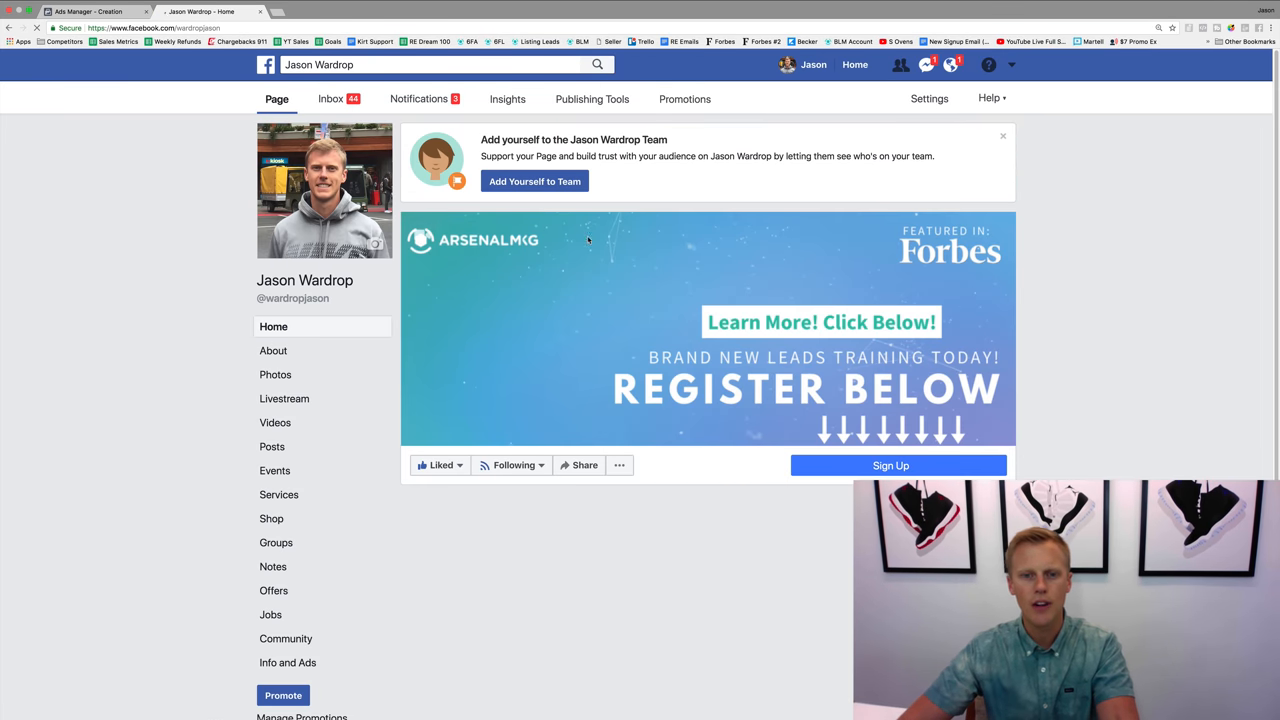
Preview the Interest Targeting post's boost options without boosting, then return to the campaign creation tab
scroll(down, 3)
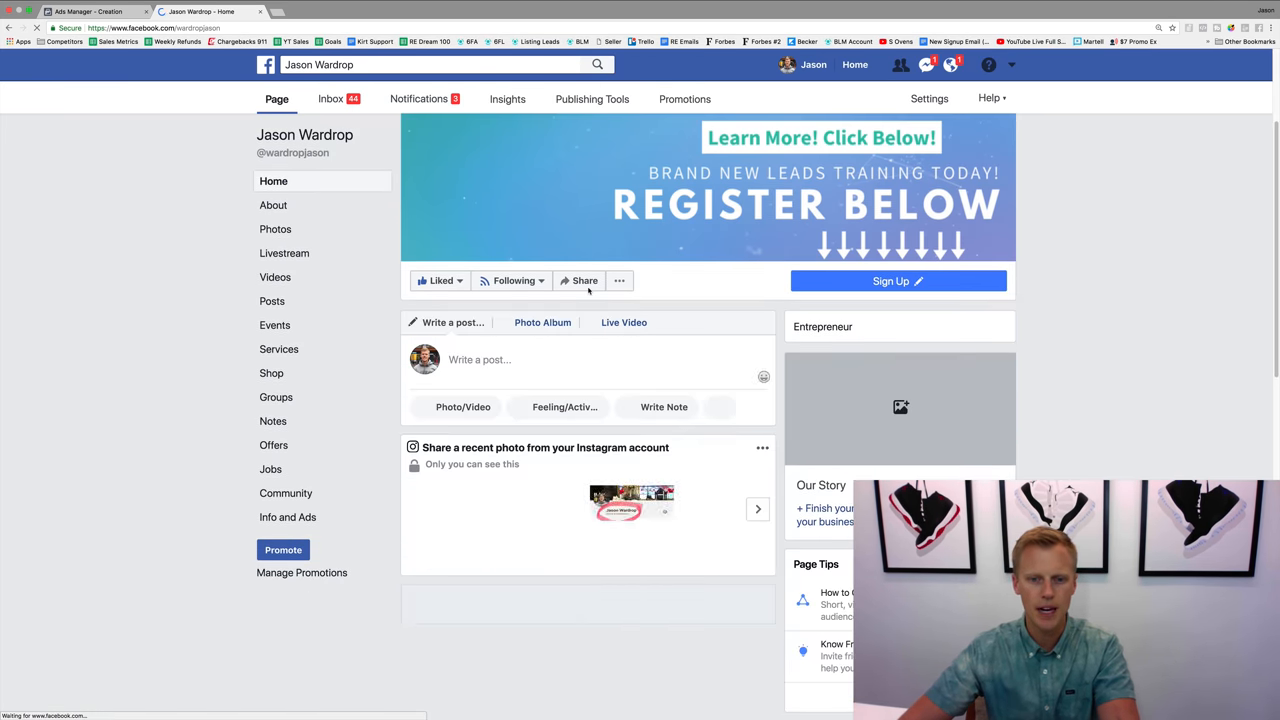
scroll(down, 3)
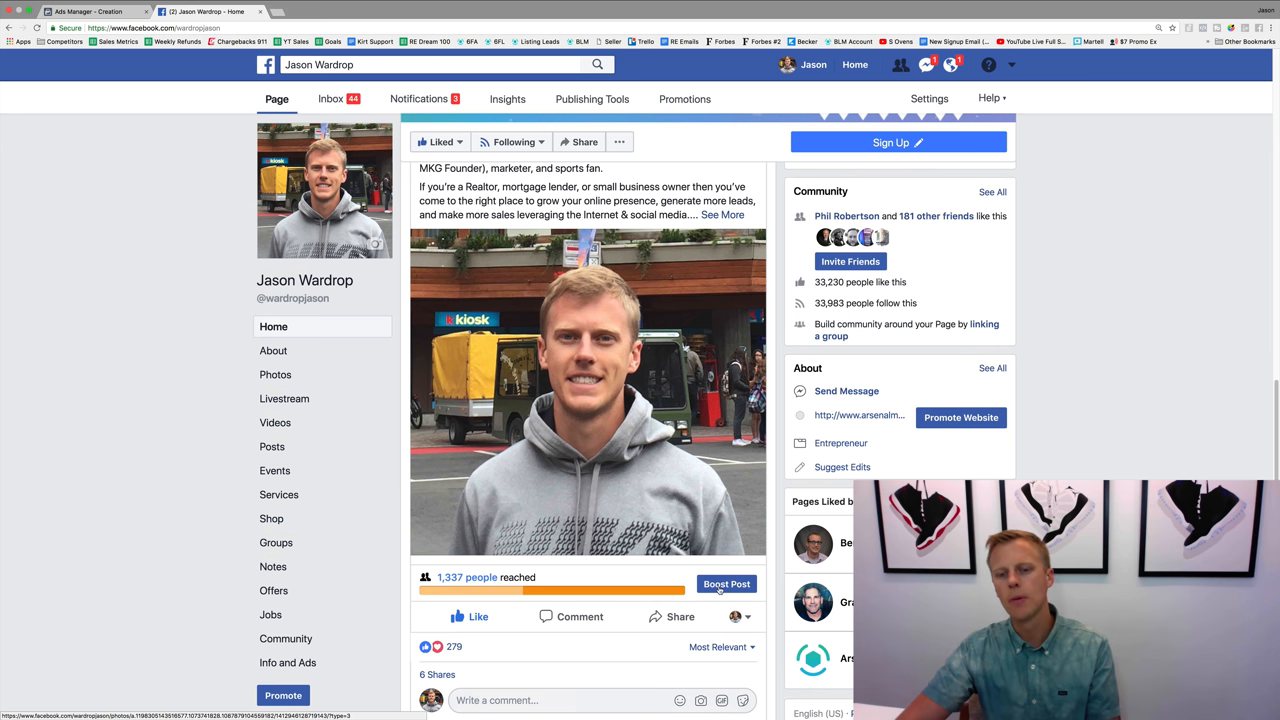
scroll(down, 3)
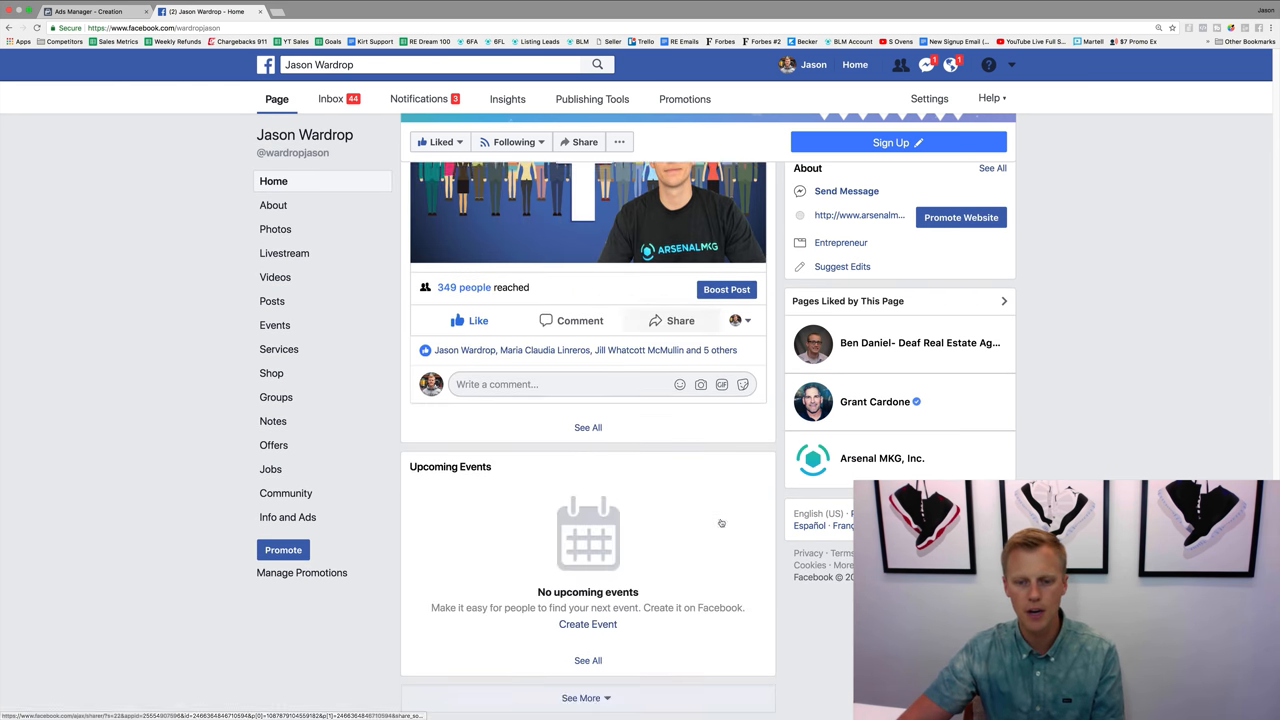
scroll(up, 3)
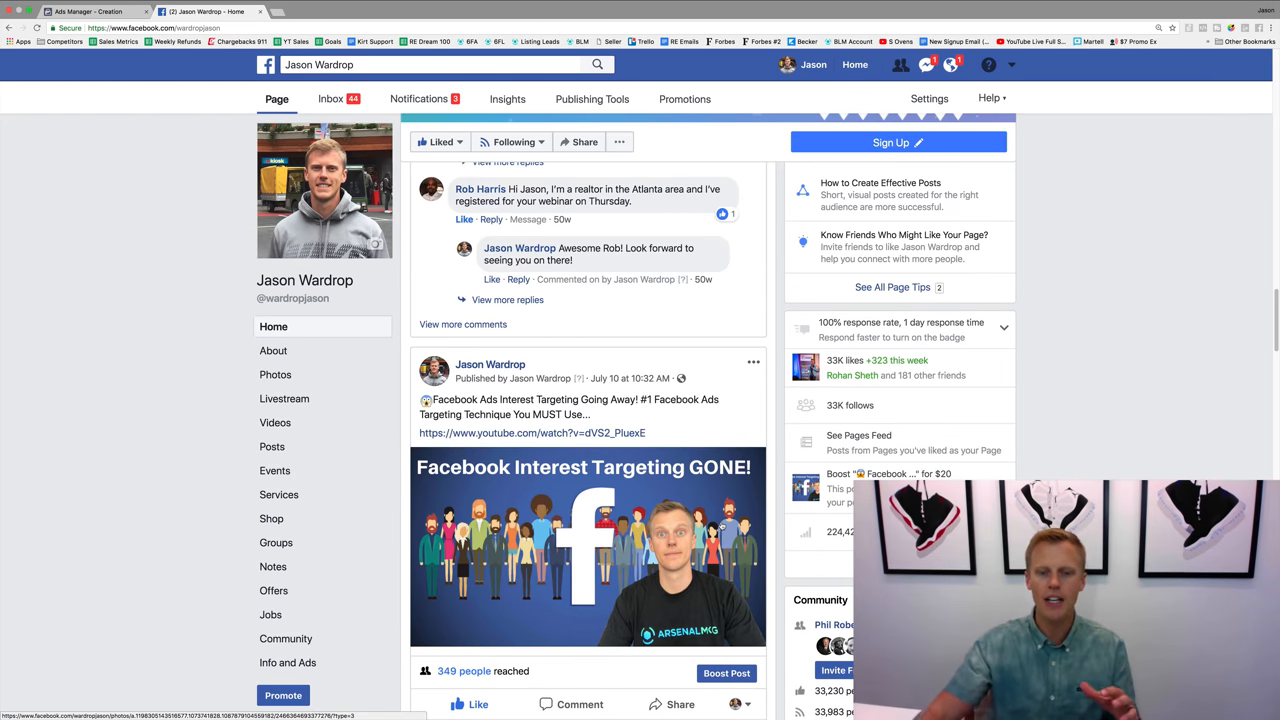
mouse_move(726, 673)
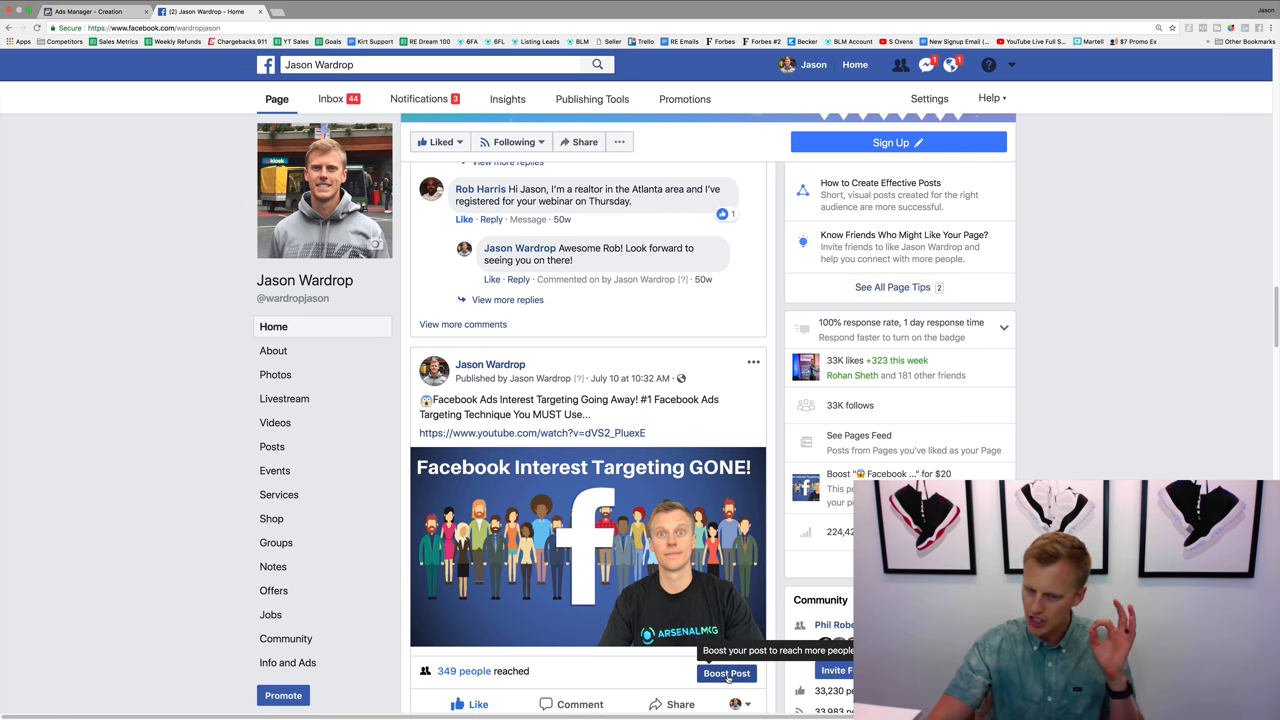
click(726, 673)
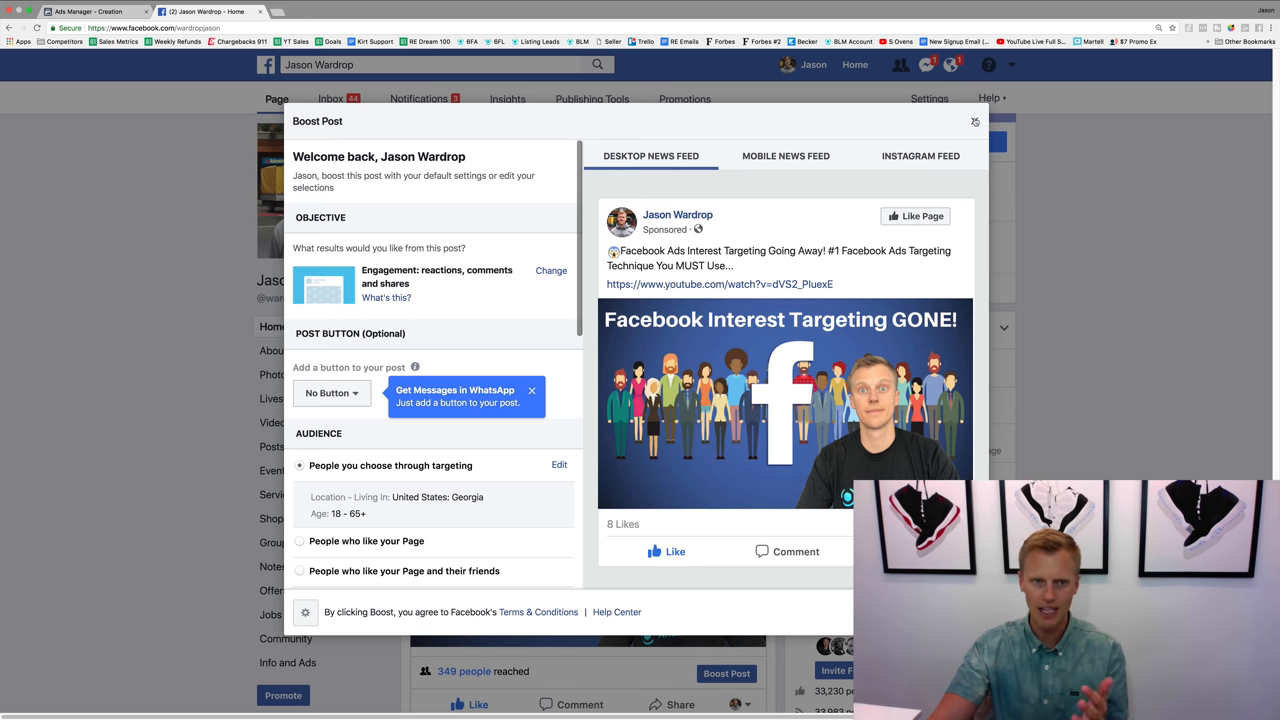
click(975, 121)
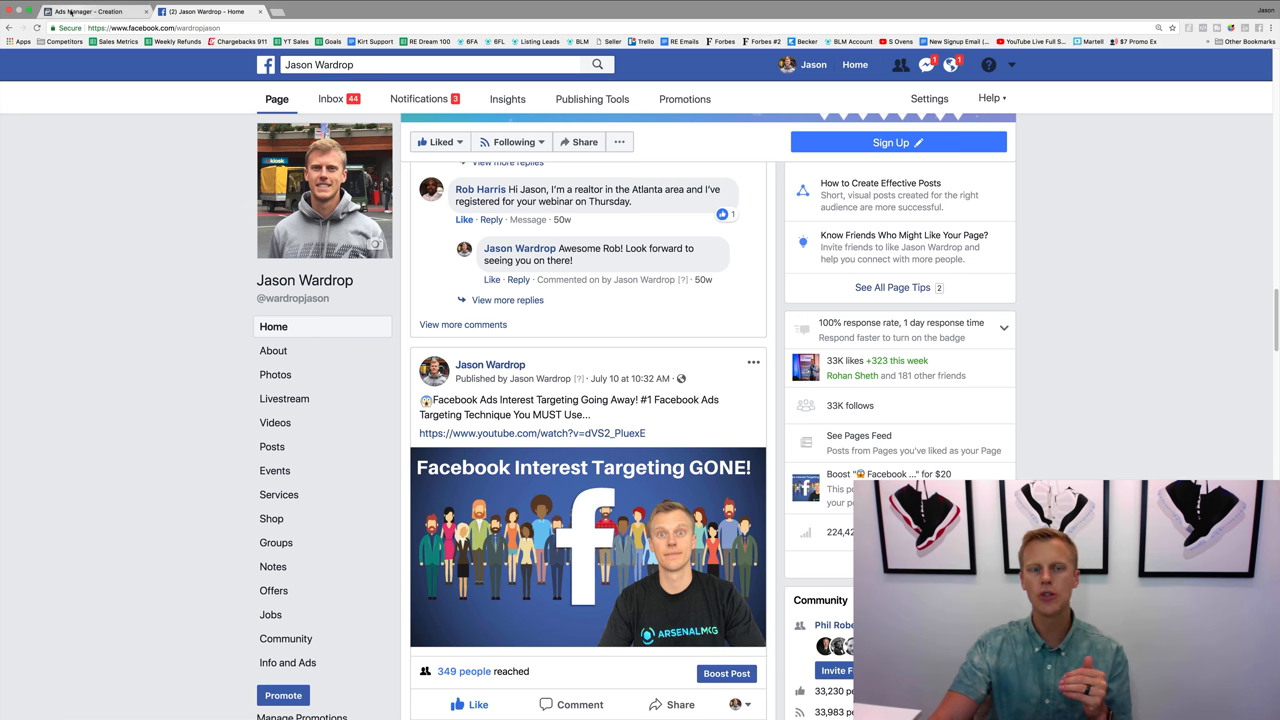
click(85, 11)
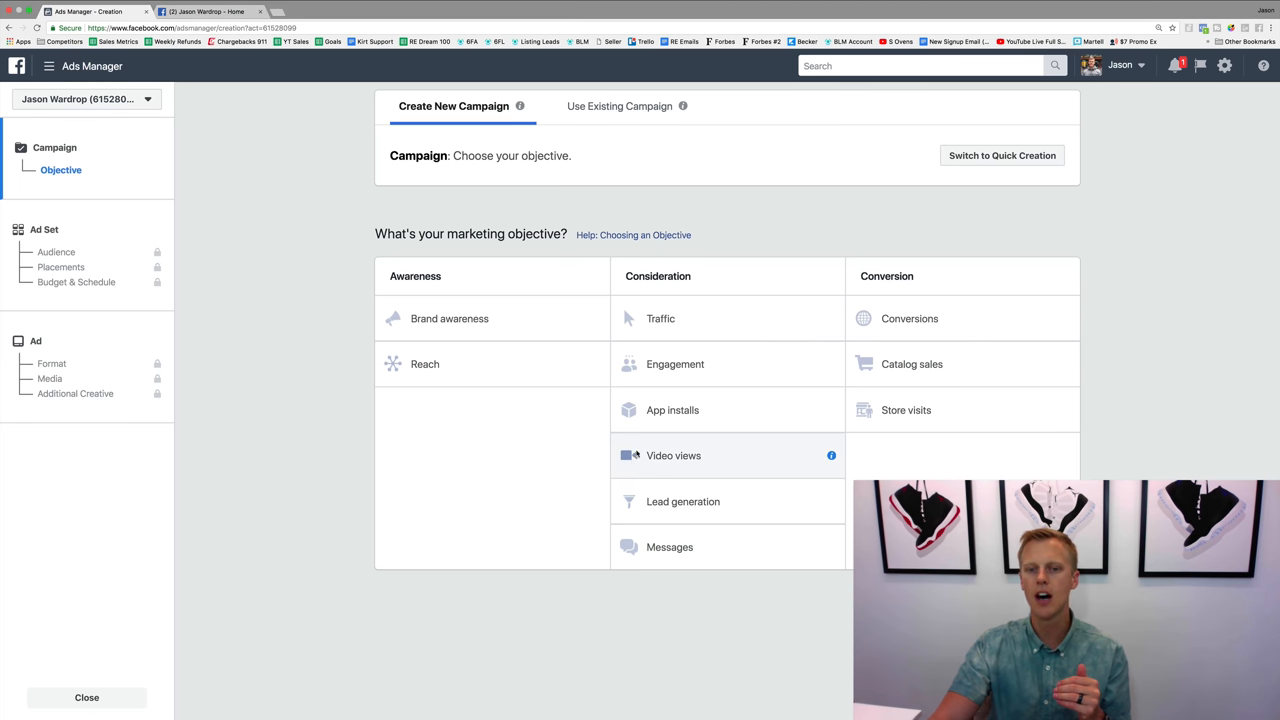
mouse_move(675, 364)
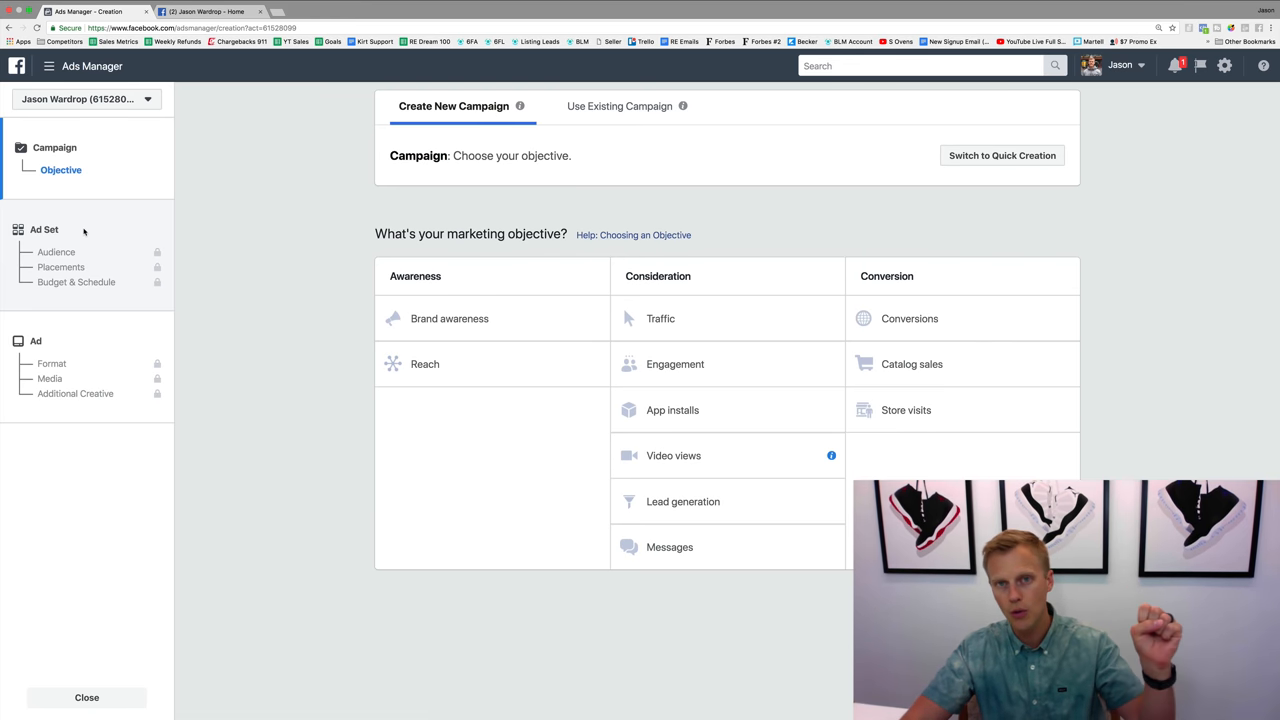
mouse_move(56, 252)
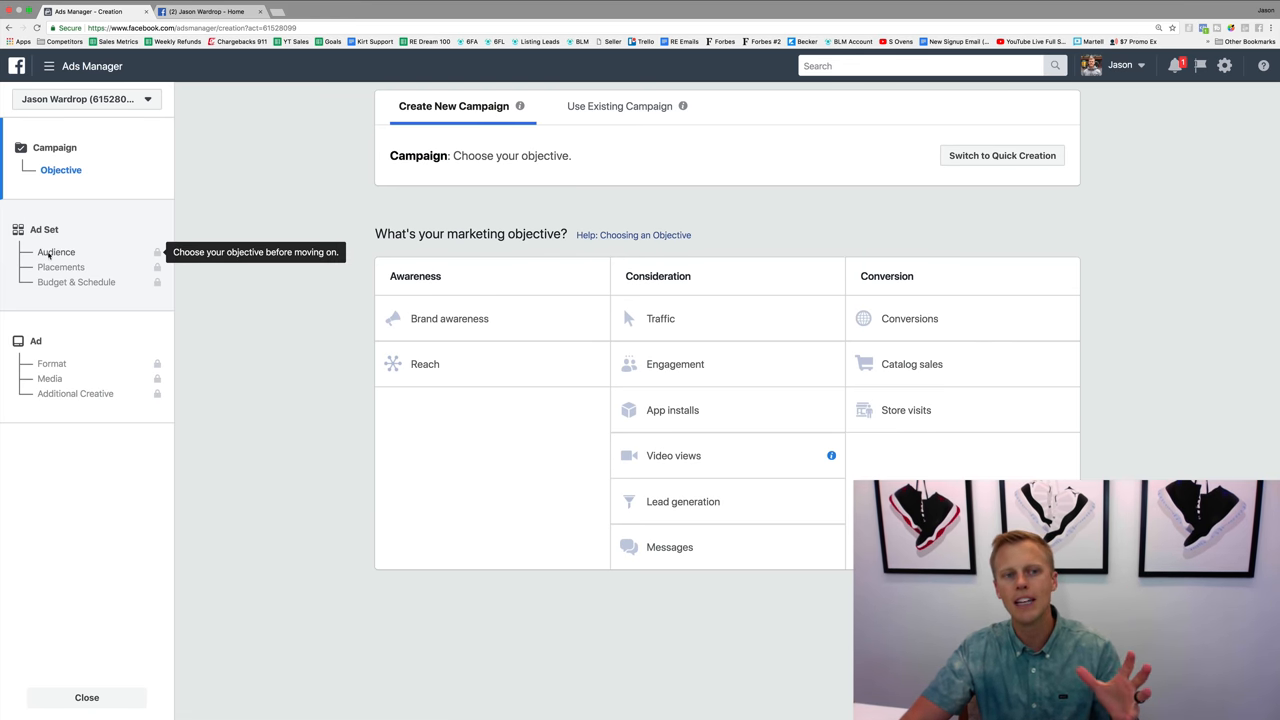
mouse_move(99, 265)
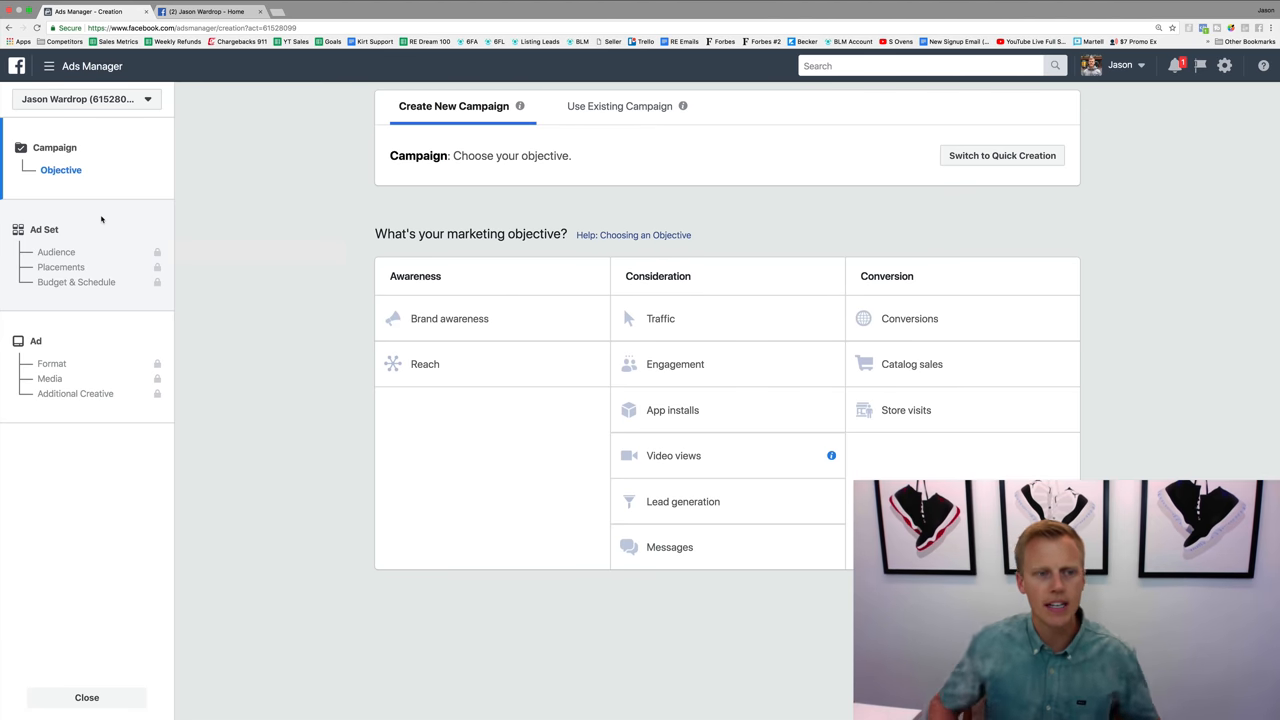
mouse_move(62, 267)
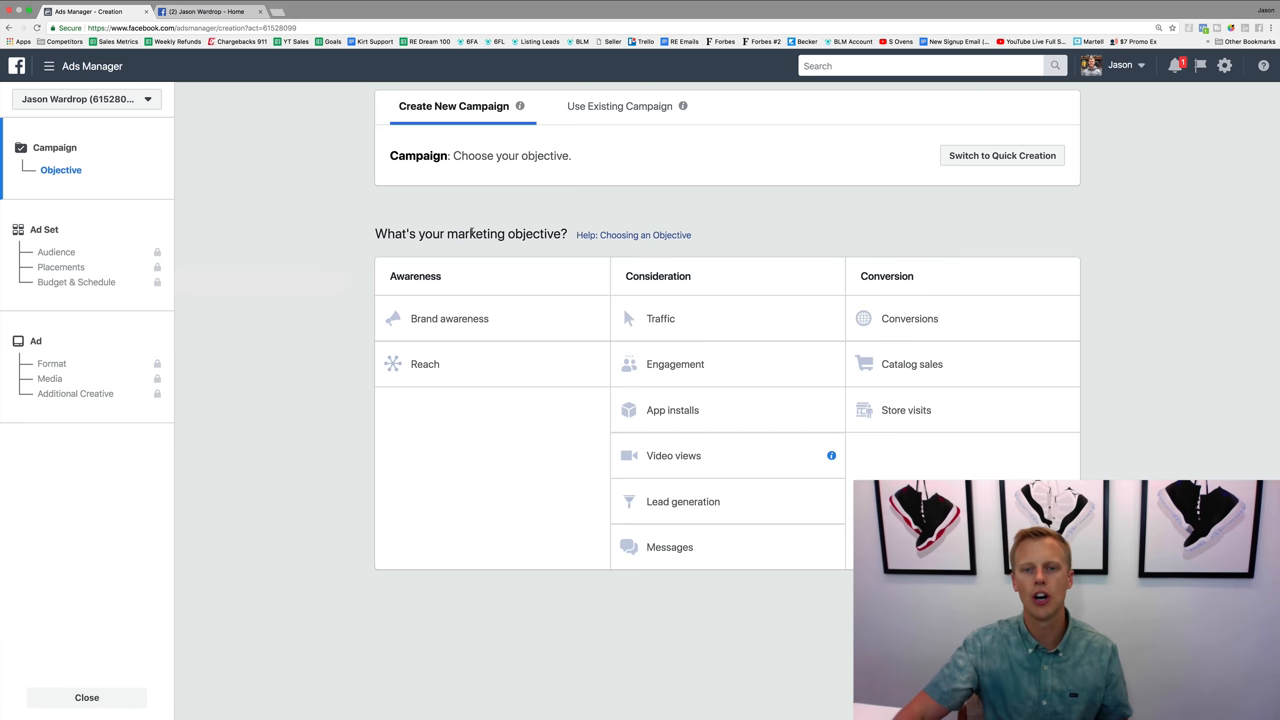
mouse_move(690, 318)
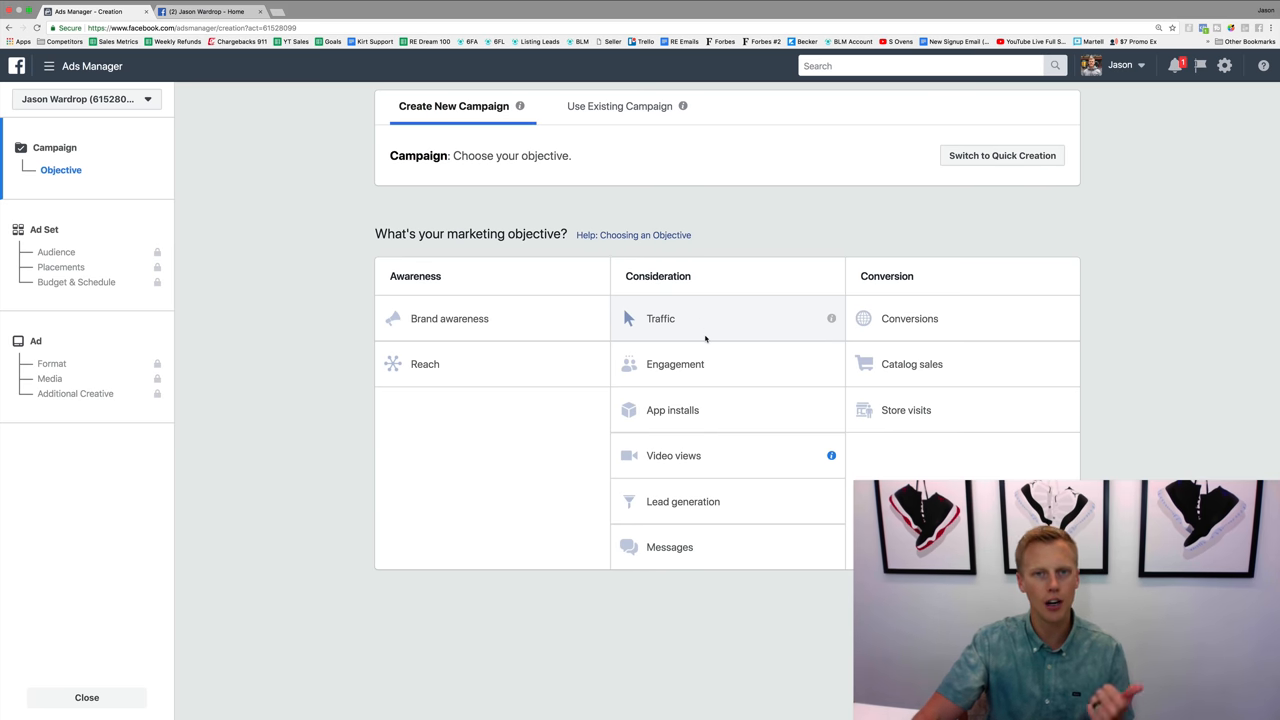
mouse_move(703, 372)
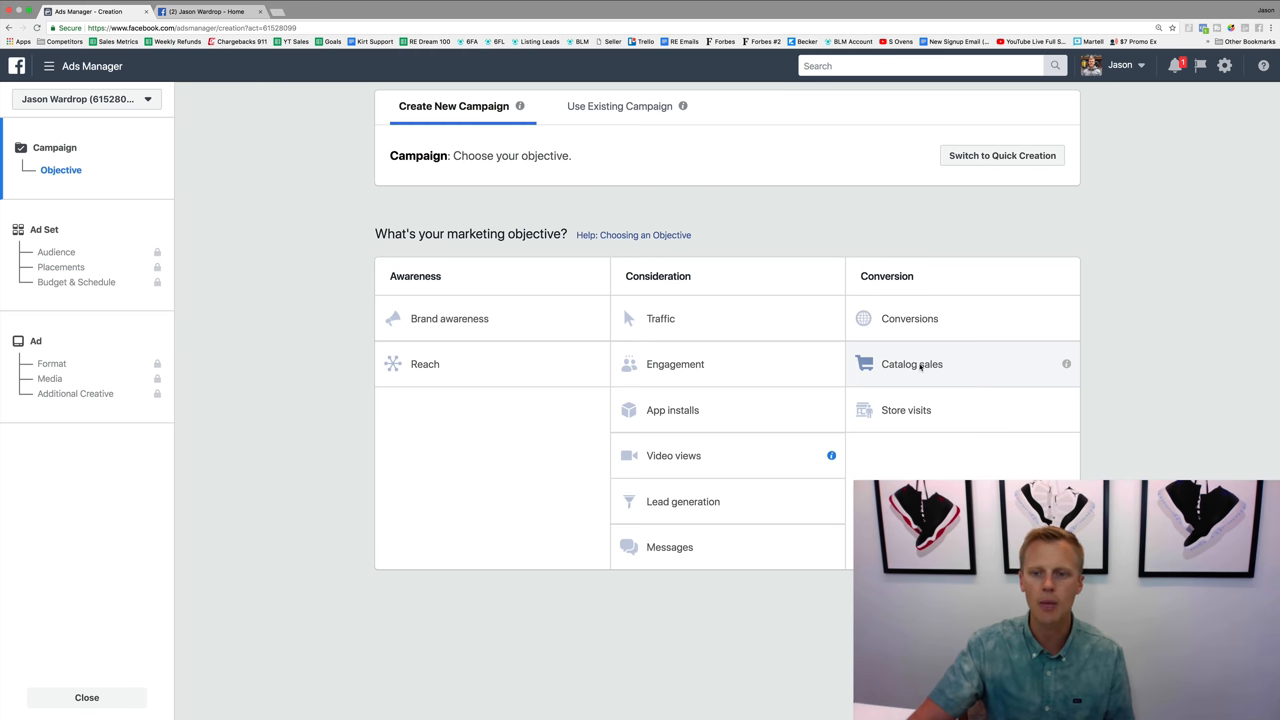
mouse_move(906, 410)
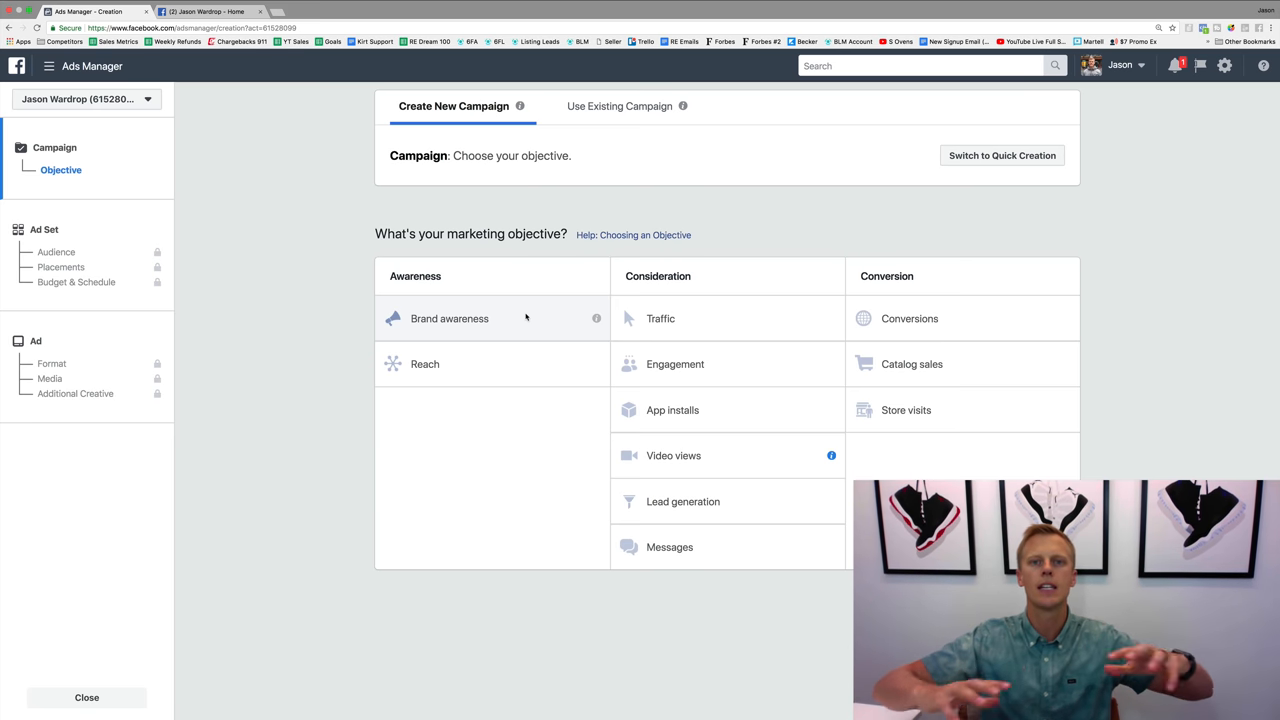
mouse_move(584, 326)
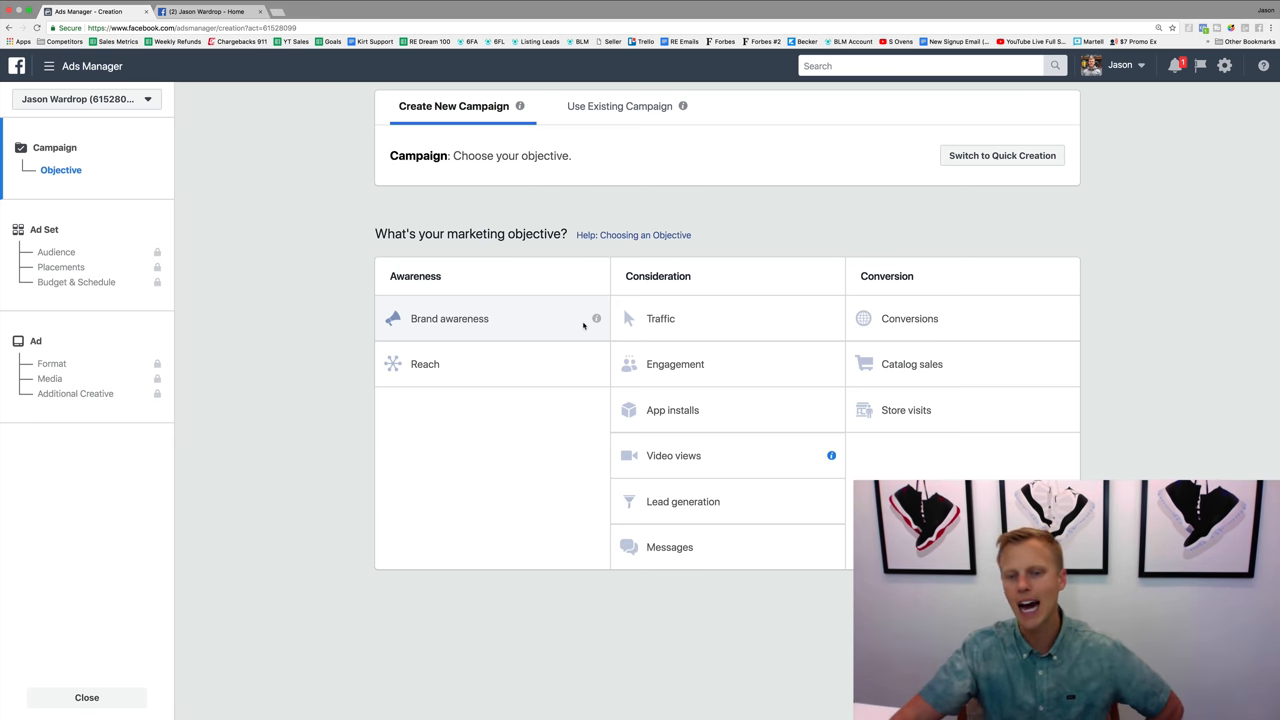
mouse_move(673, 455)
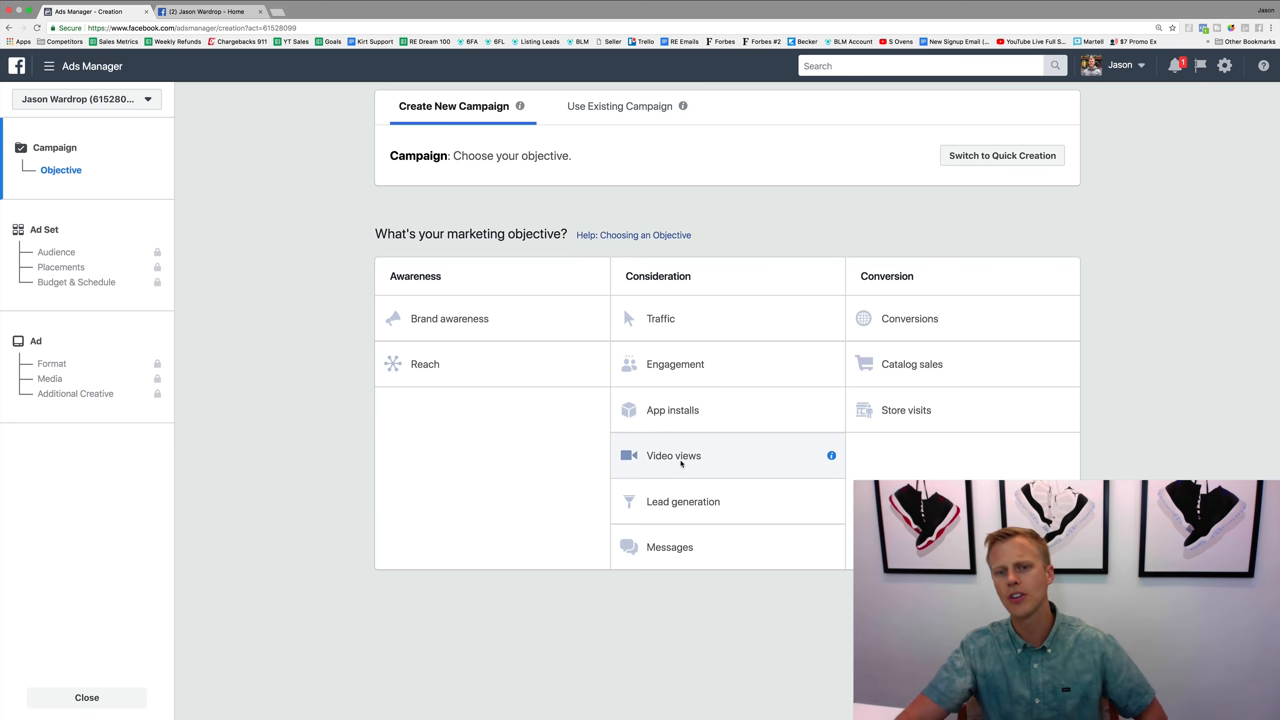
mouse_move(660, 318)
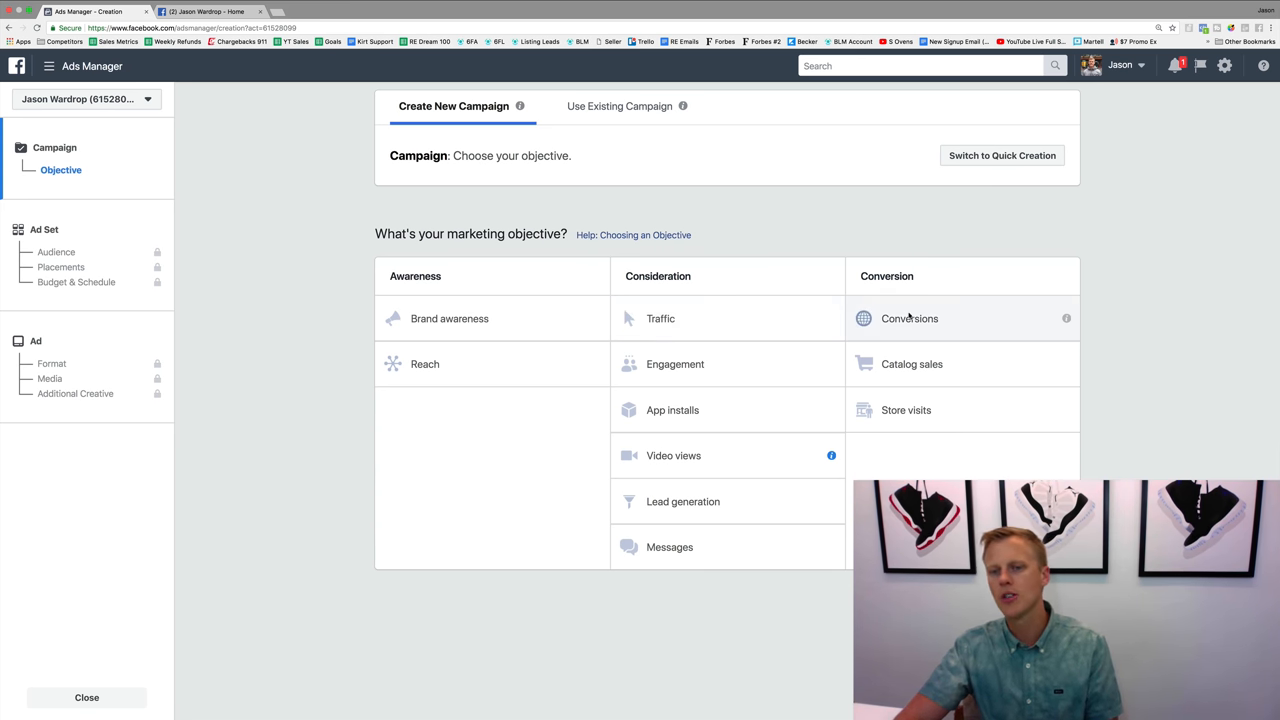
mouse_move(683, 501)
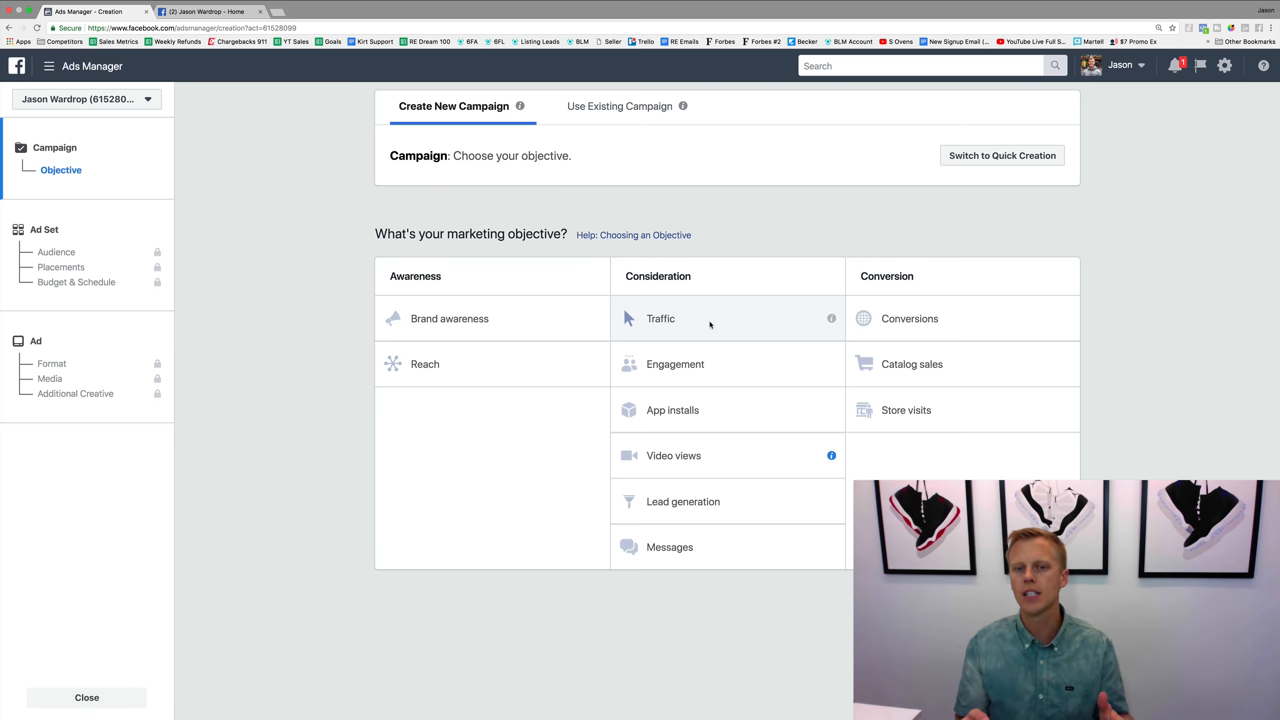
mouse_move(737, 291)
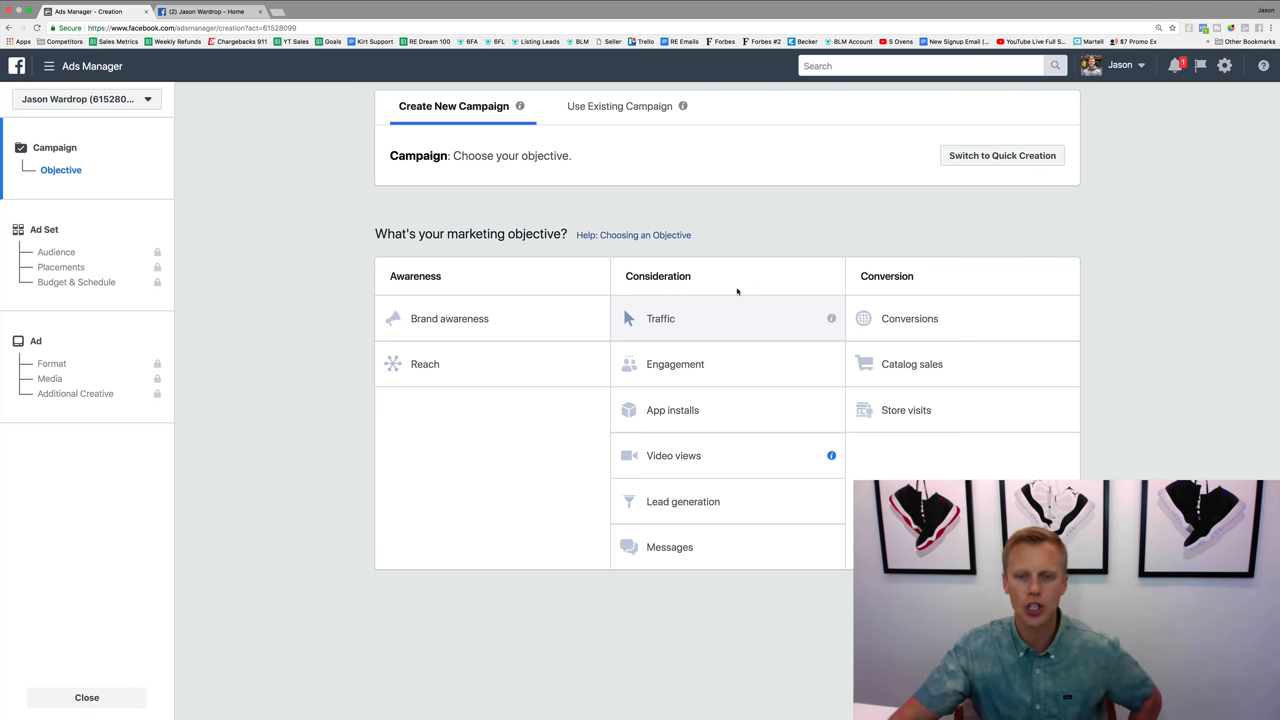